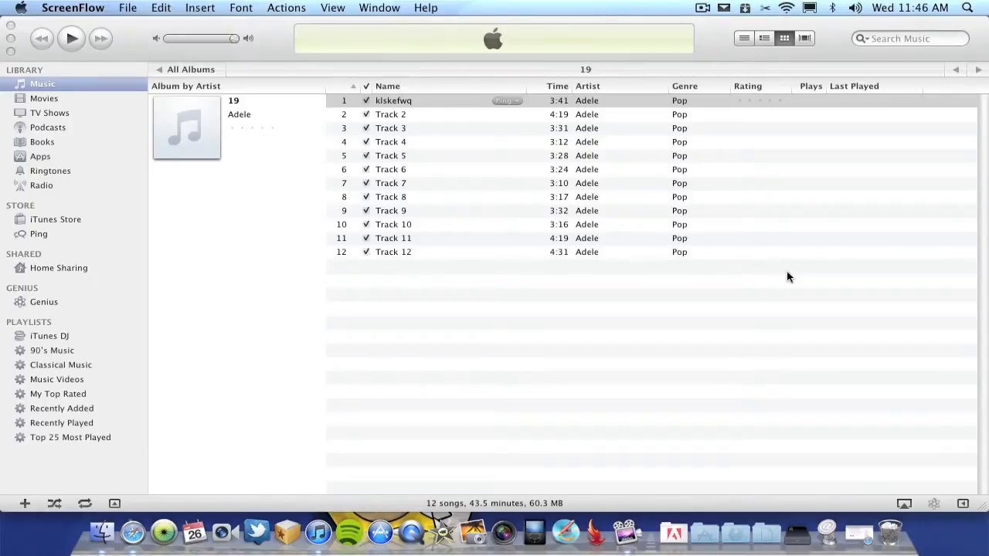
mouse_move(386, 116)
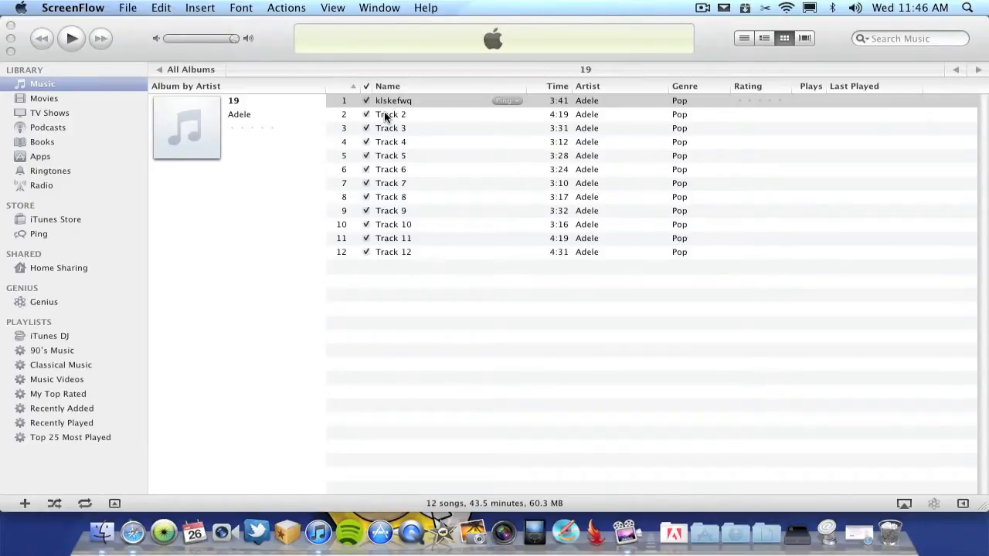
mouse_move(408, 357)
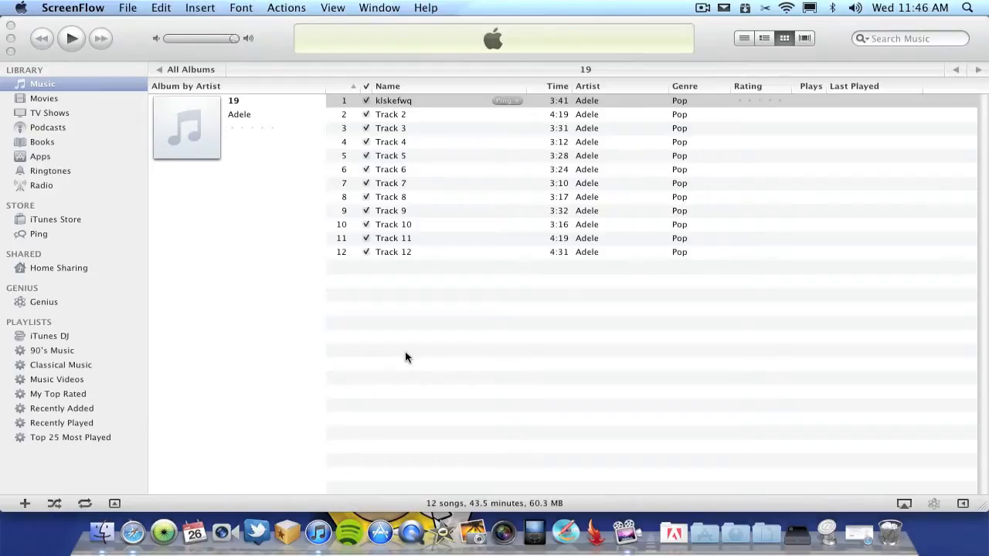
Download the Copy Tag Info Tracks to Tracks v2.1 script from the dougscripts page in Safari
left_click(146, 532)
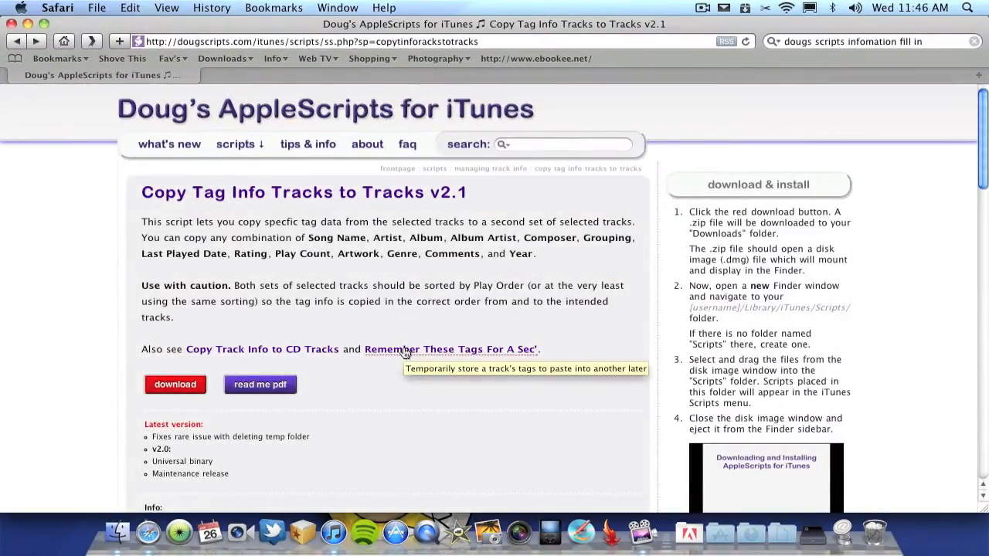
mouse_move(414, 281)
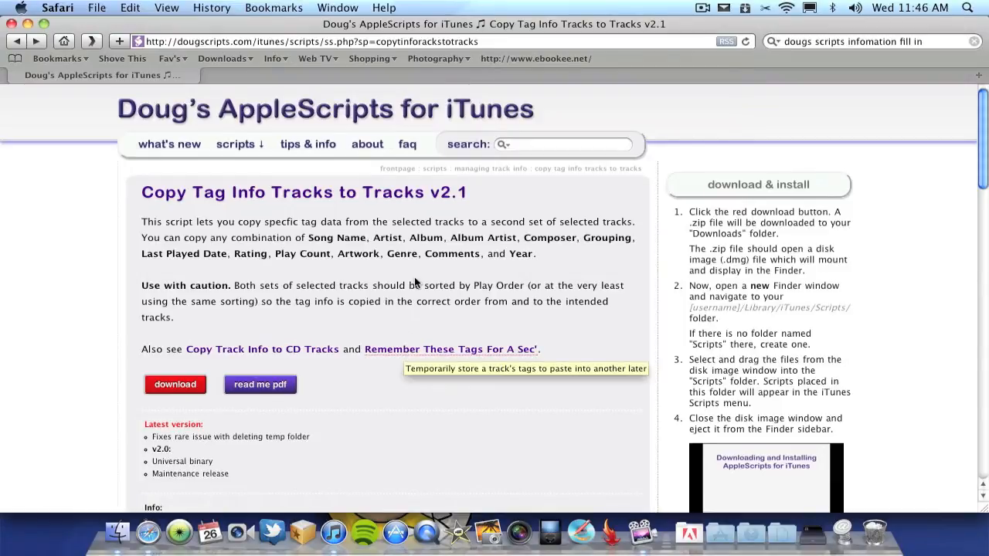
mouse_move(175, 384)
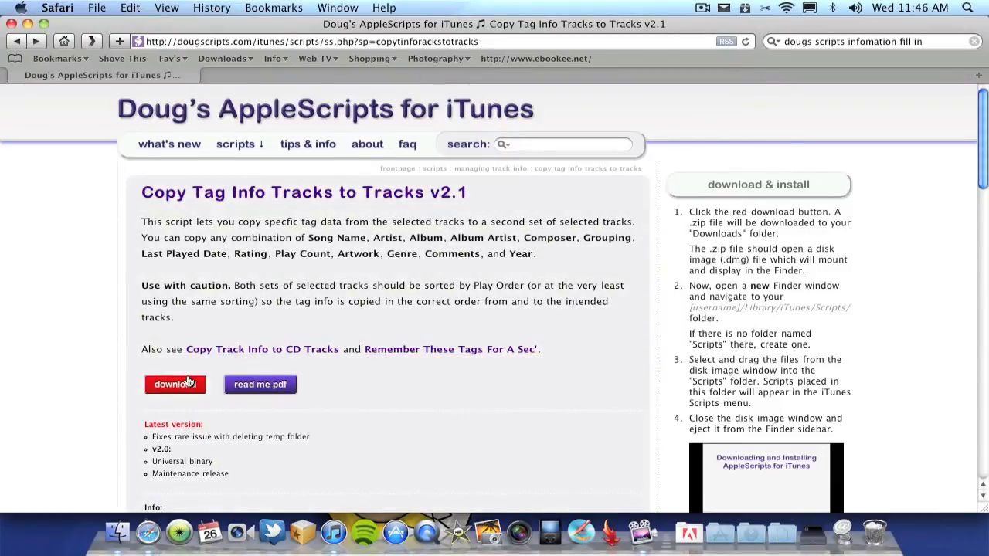
left_click(175, 384)
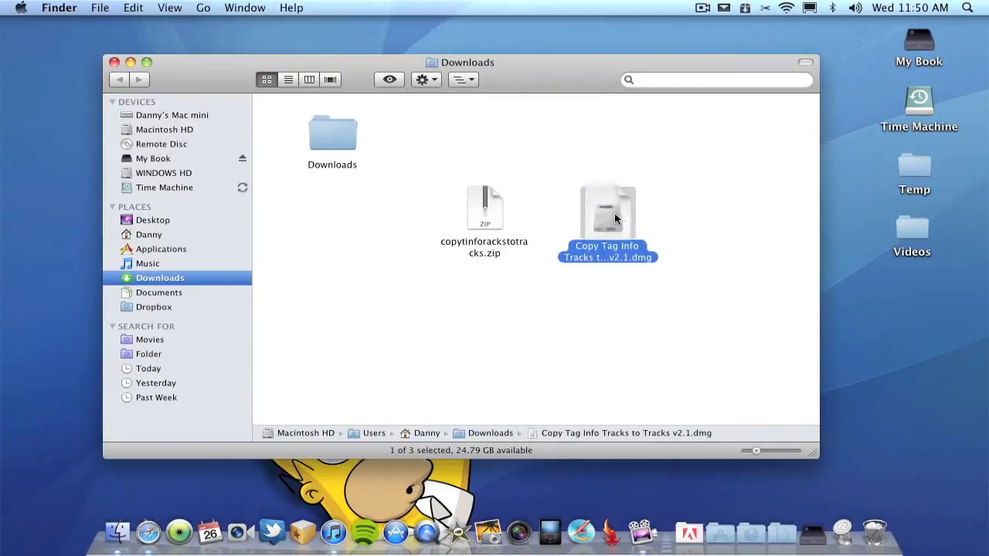
Mount the script's disk image, accept the license, and drag the script onto the desktop
double_click(607, 209)
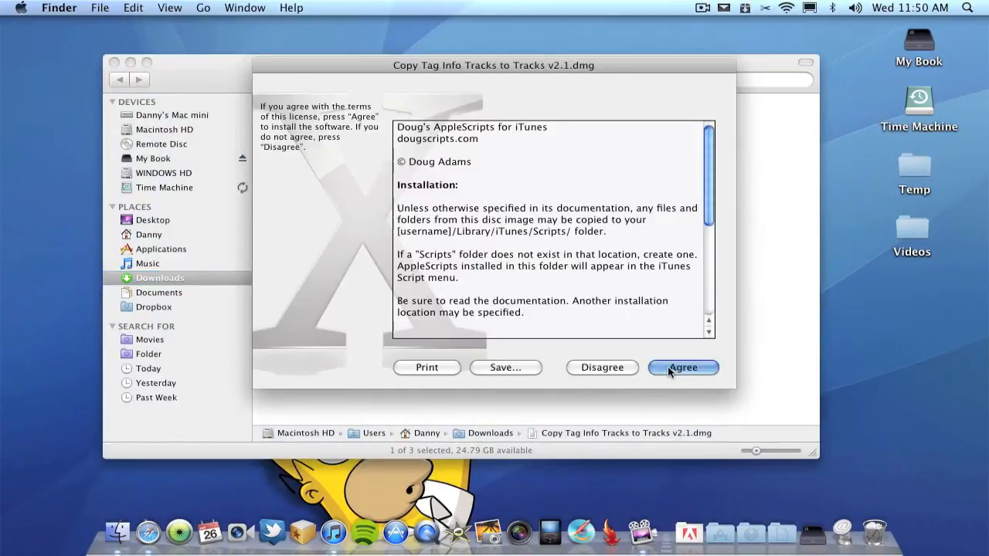
left_click(681, 367)
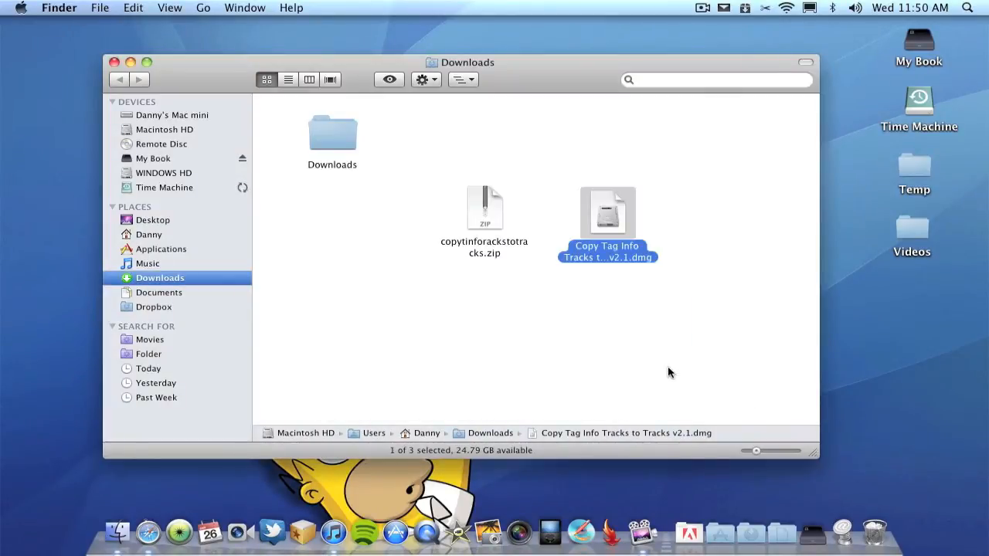
double_click(607, 212)
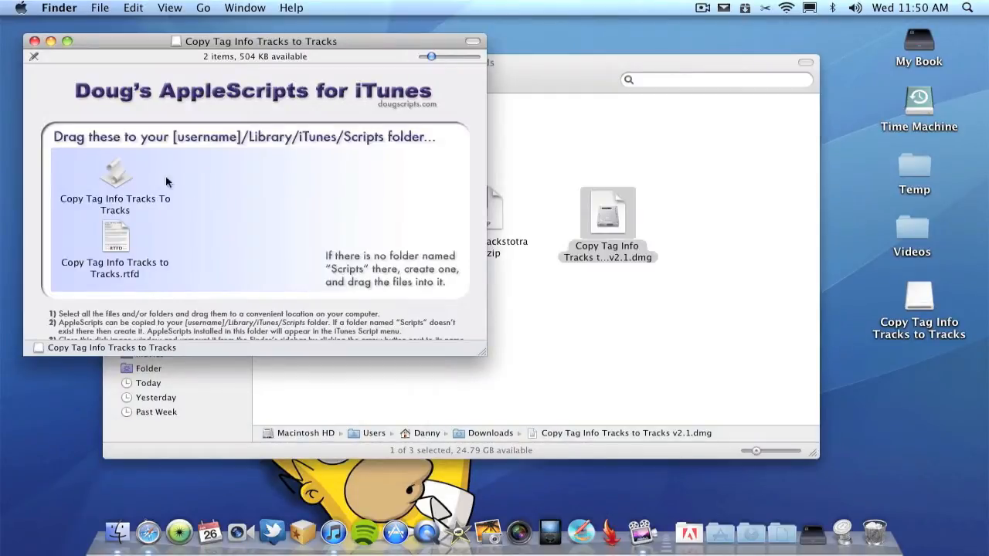
left_click(115, 172)
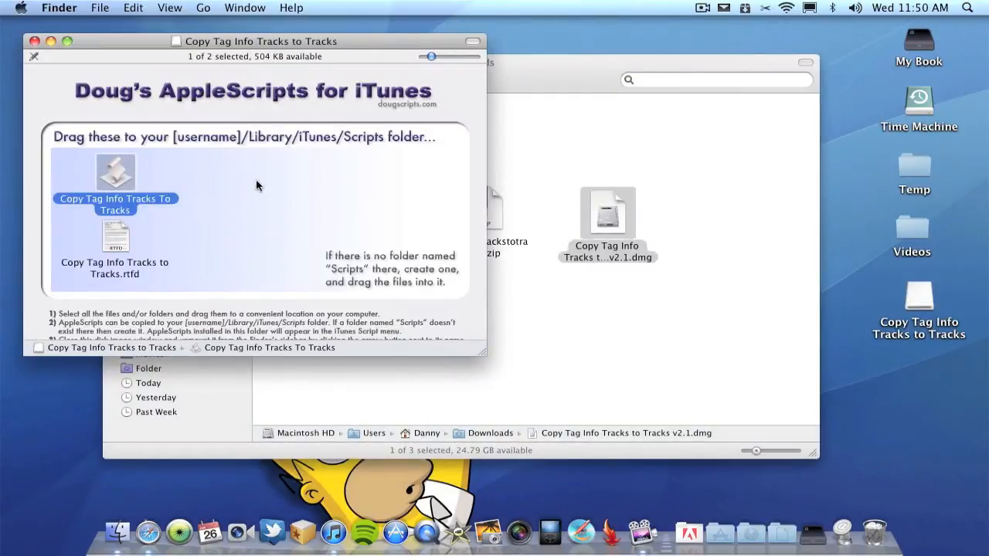
mouse_move(122, 172)
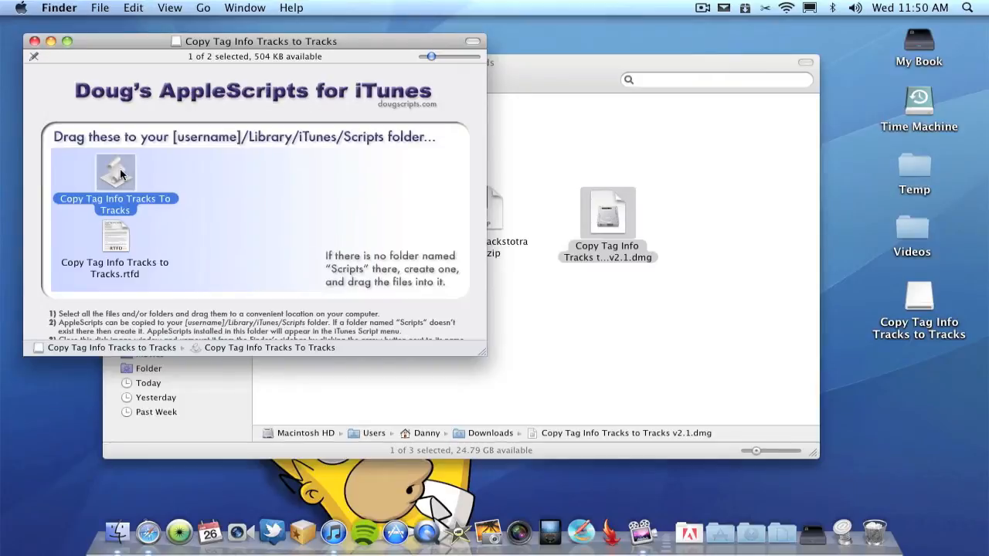
left_click_drag(116, 174, 81, 386)
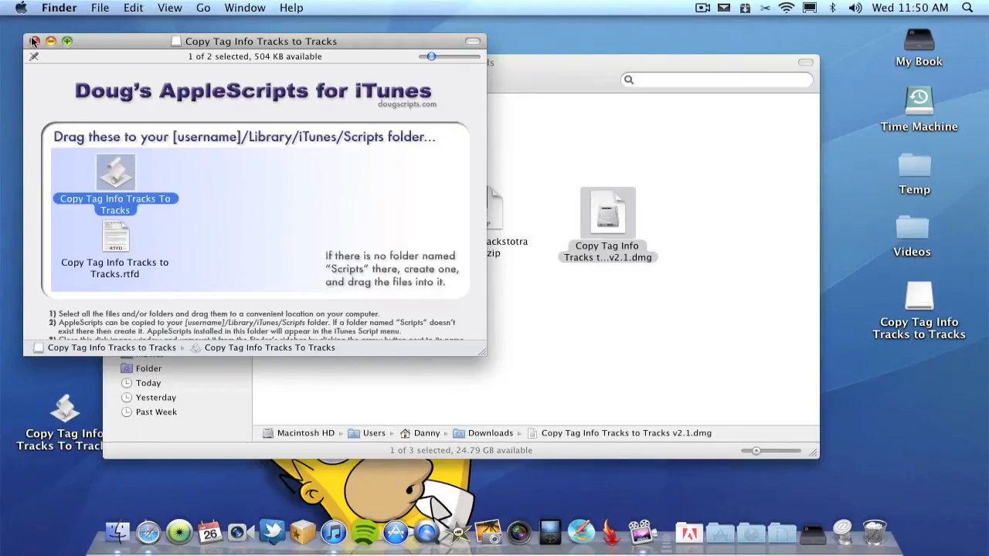
left_click(34, 41)
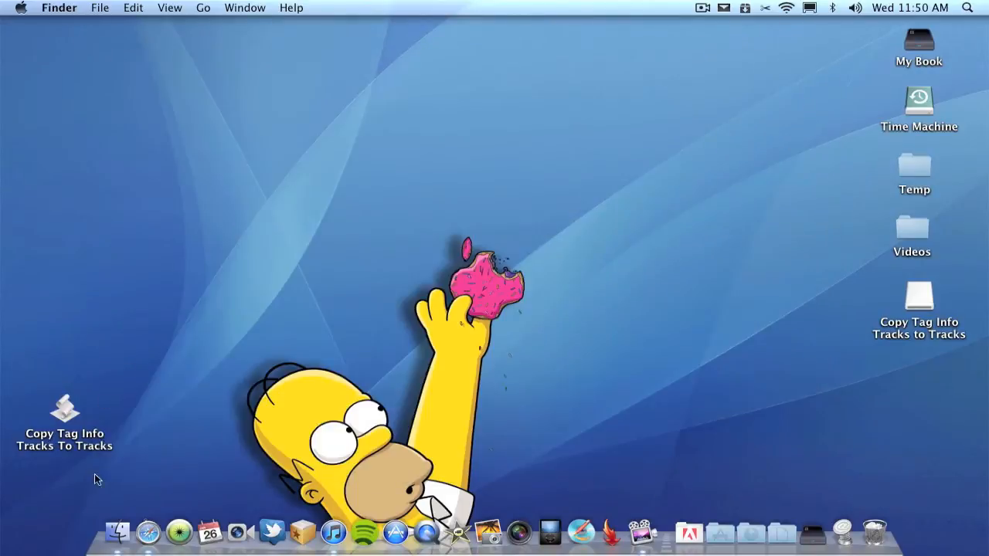
left_click(332, 532)
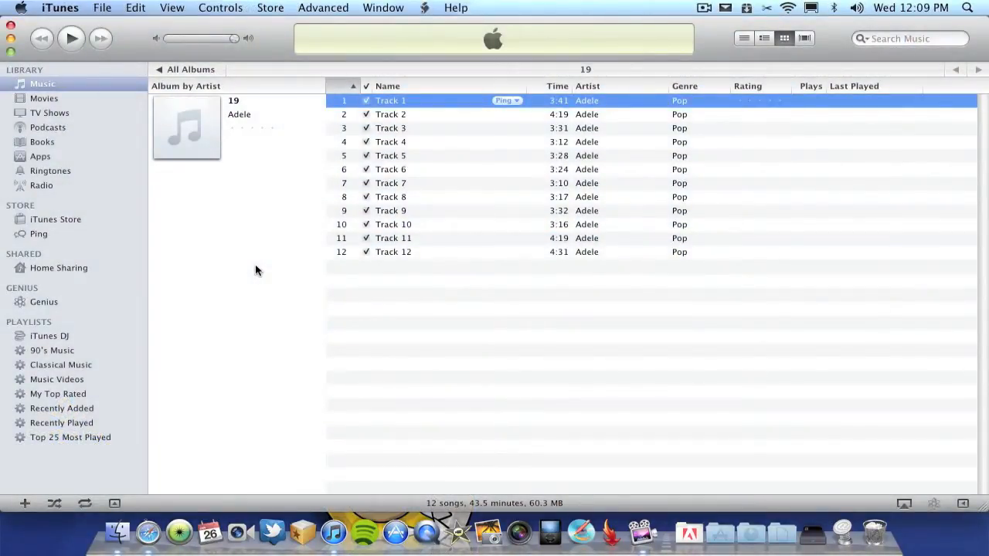
Open Adele's 19 Store page and add Melt My Heart to Stone to the Daydreamer playlist
left_click(55, 220)
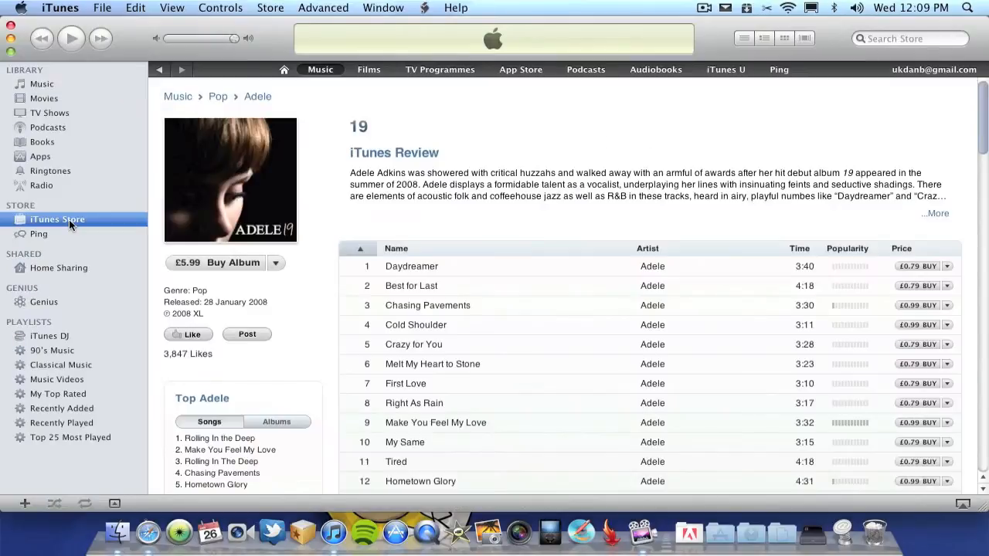
mouse_move(438, 236)
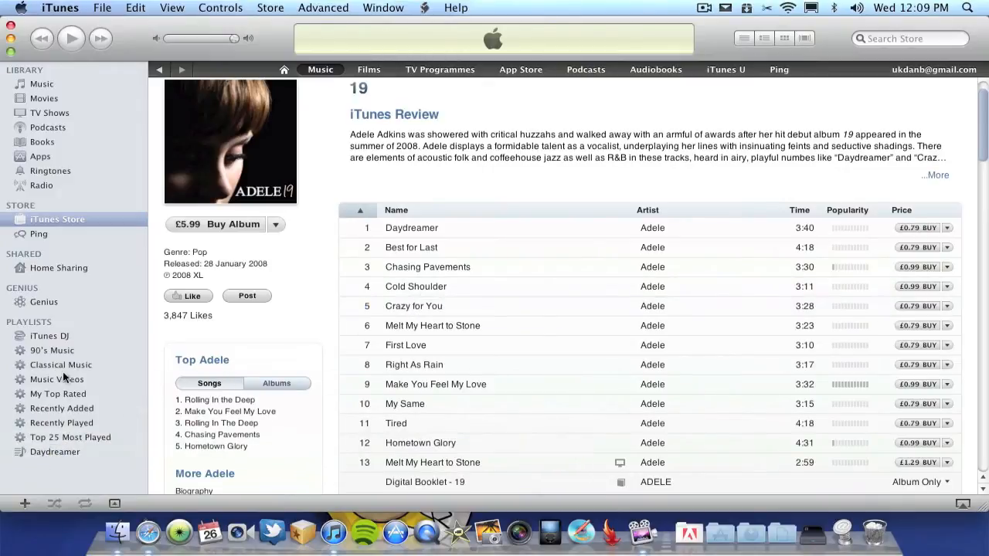
left_click(56, 451)
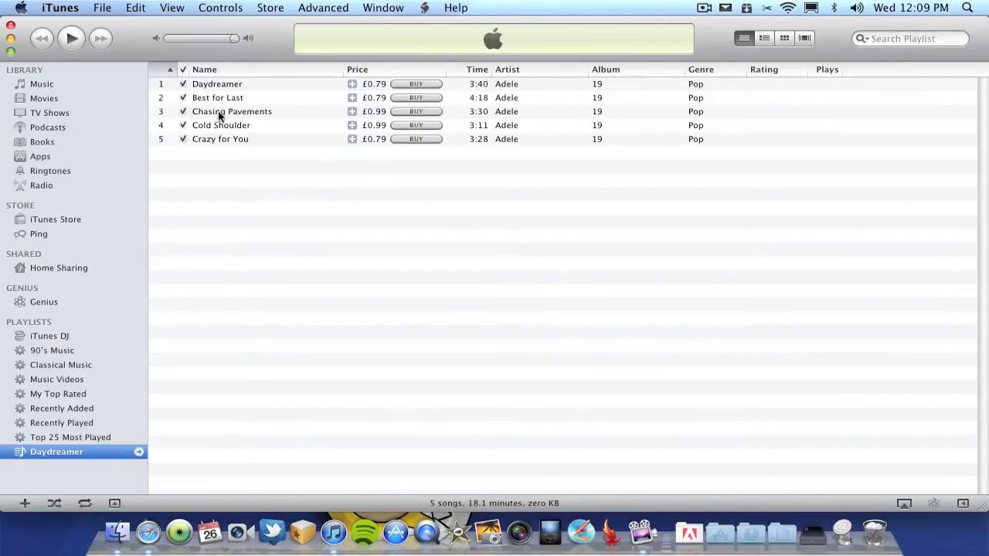
left_click(54, 220)
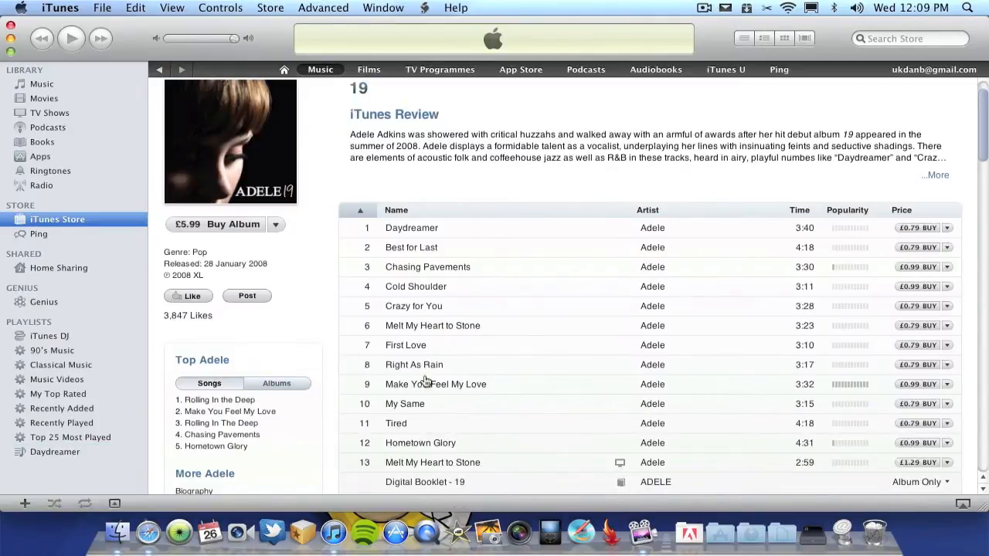
left_click_drag(432, 325, 87, 453)
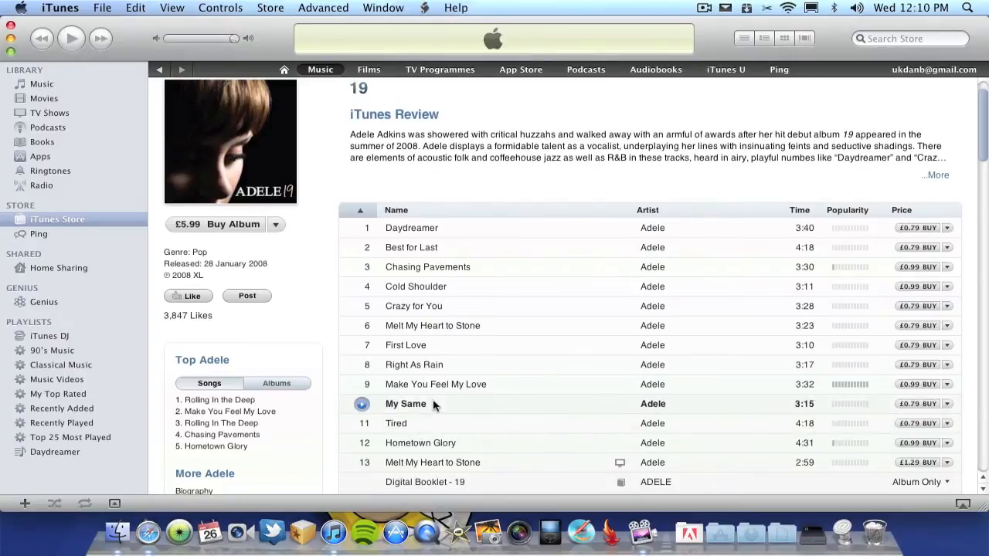
mouse_move(432, 195)
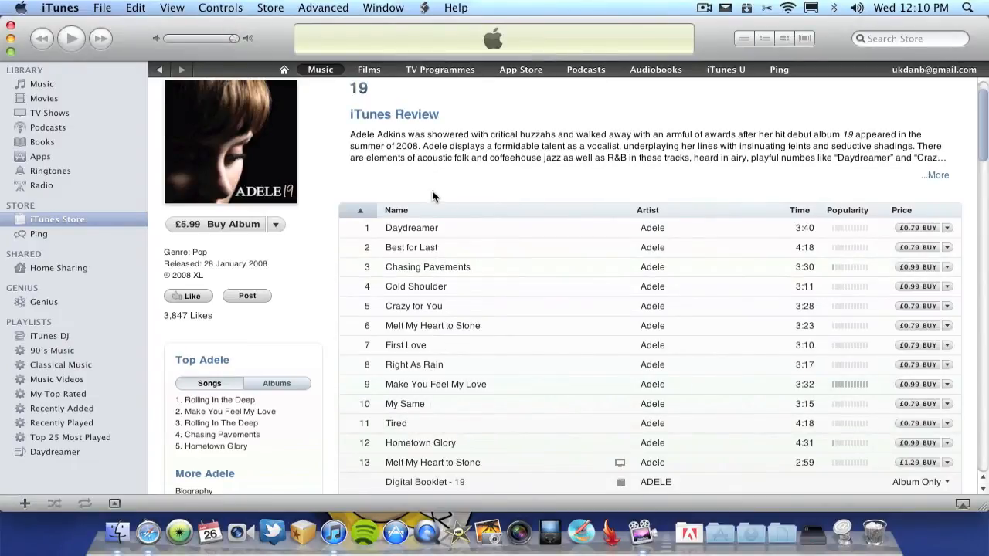
Select all six Daydreamer playlist songs and run Copy Tag Info with every tag chosen
left_click(56, 452)
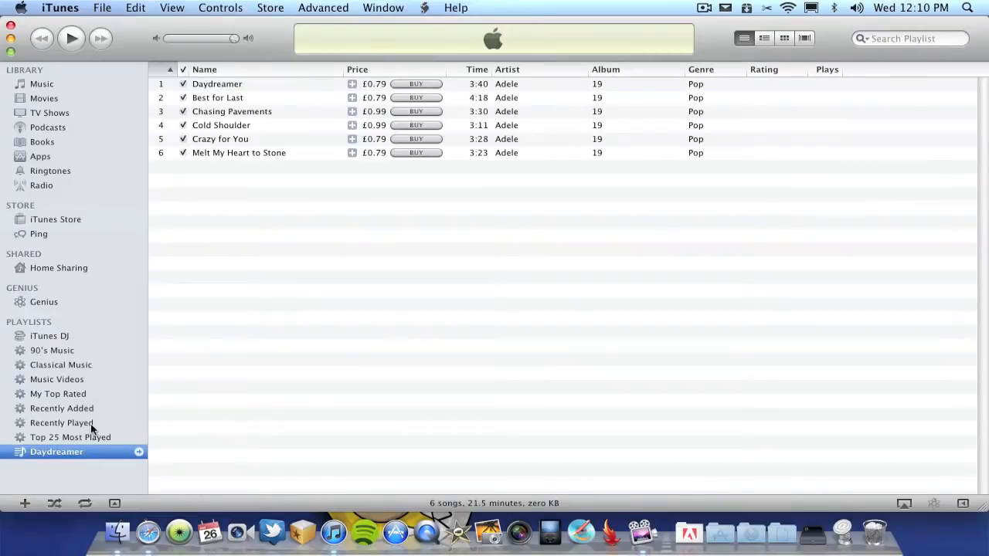
mouse_move(378, 298)
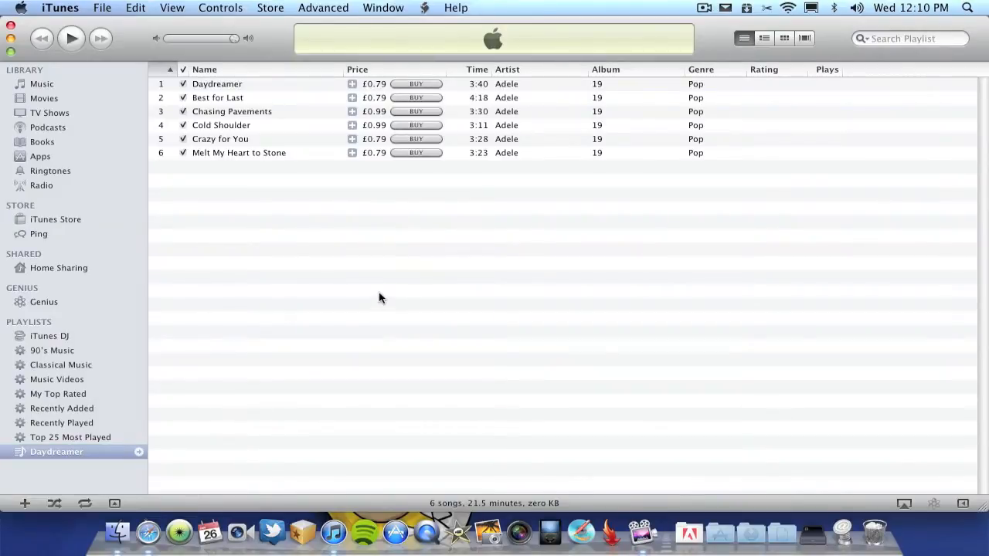
key("cmd+a")
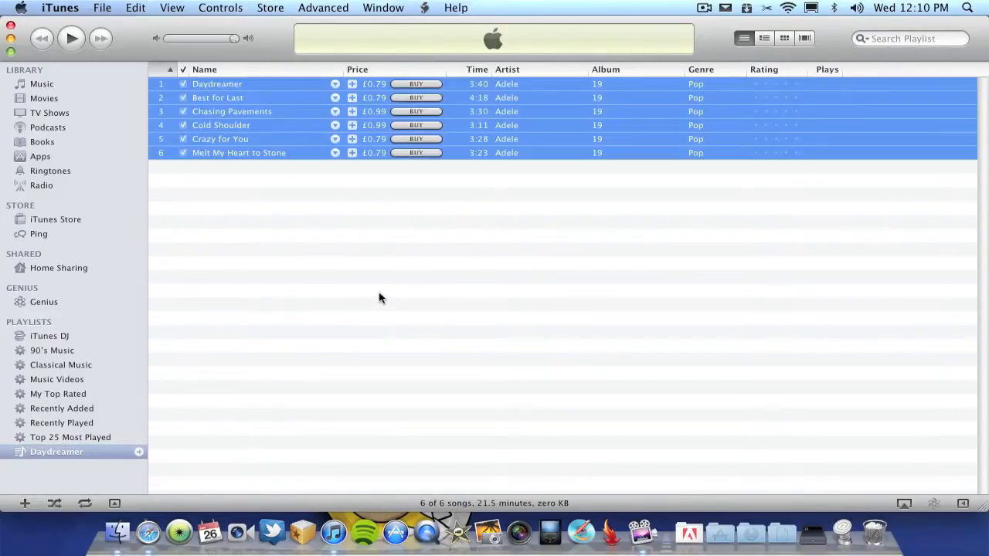
mouse_move(93, 408)
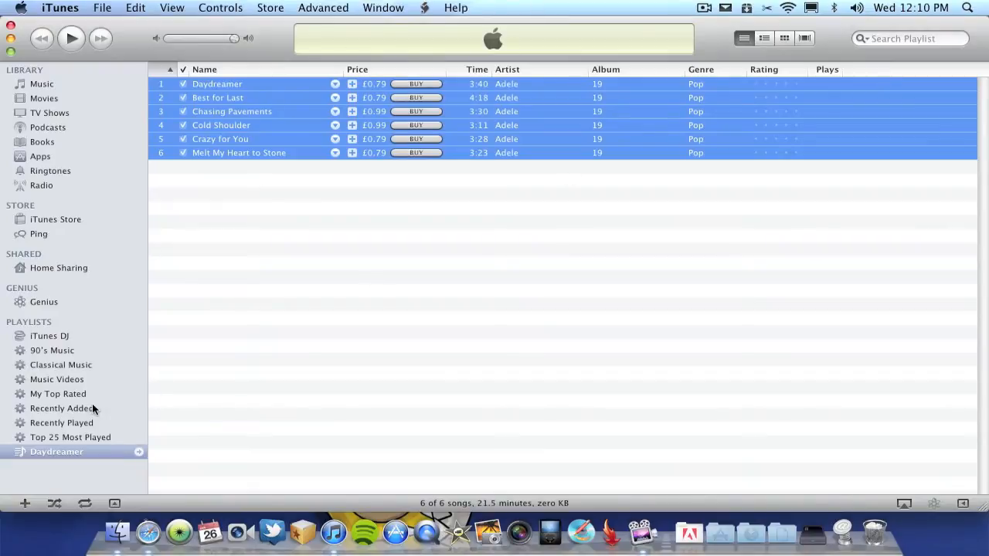
mouse_move(335, 58)
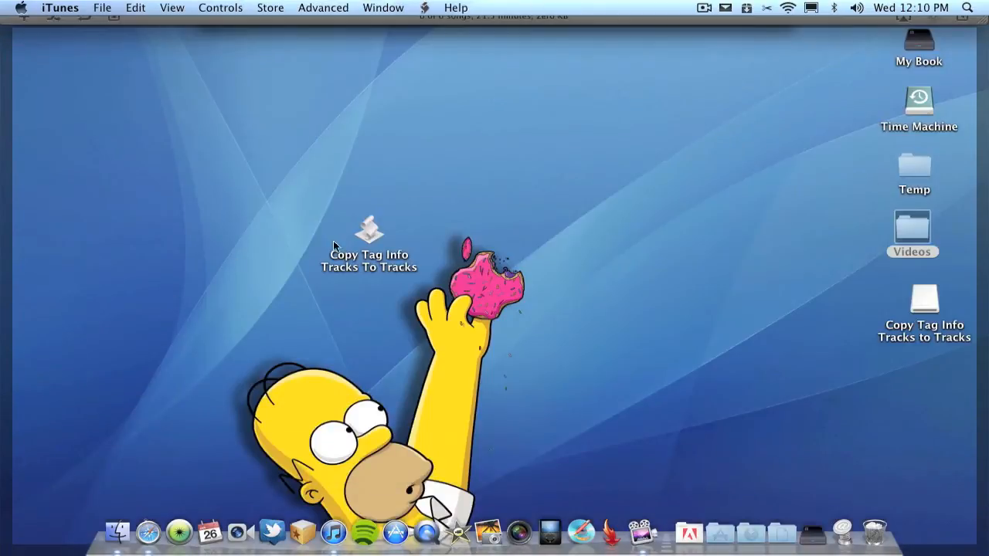
double_click(369, 231)
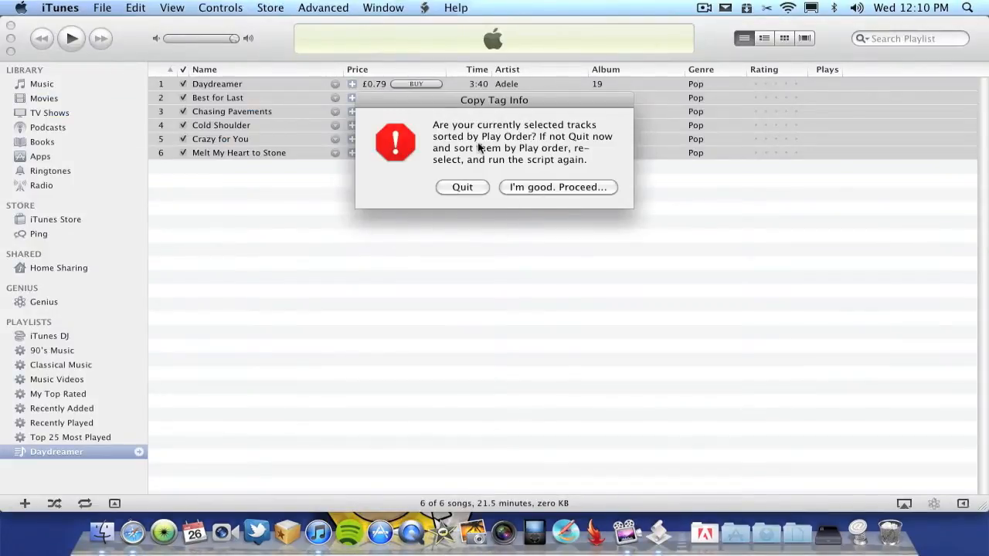
left_click(557, 187)
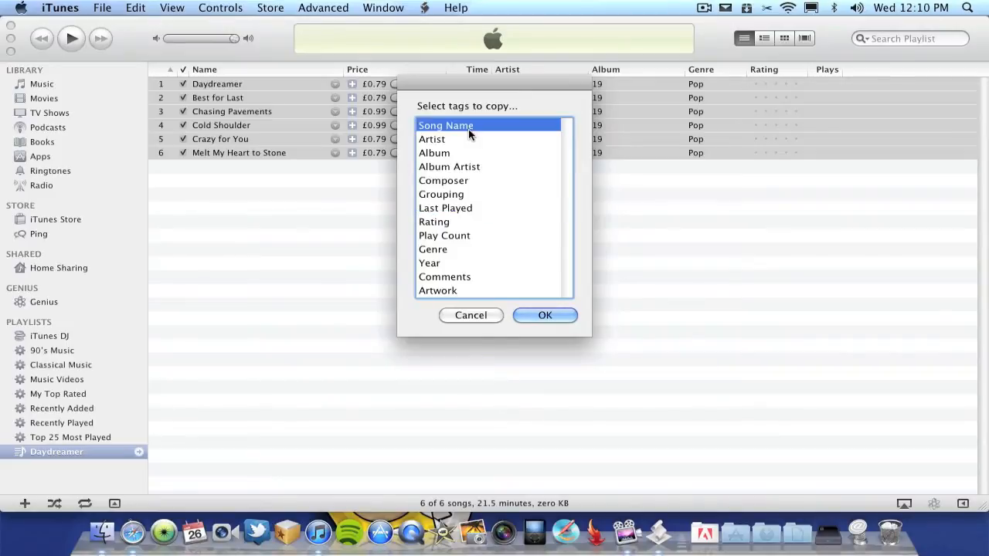
mouse_move(491, 298)
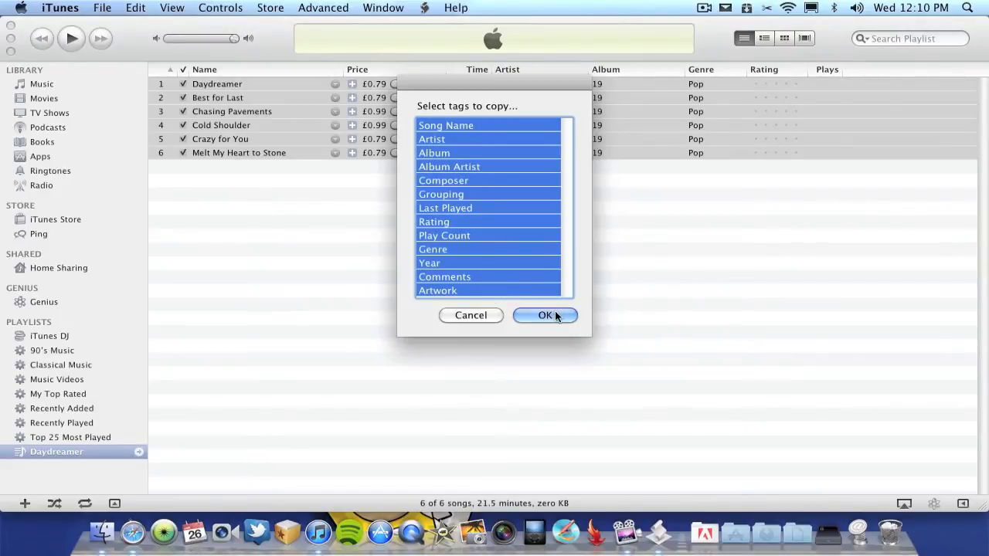
left_click(544, 315)
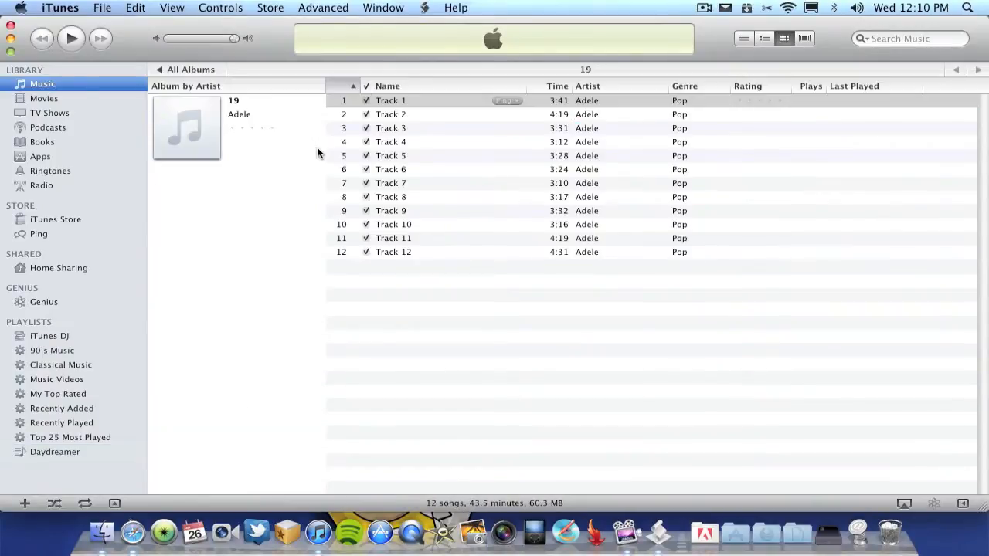
mouse_move(401, 114)
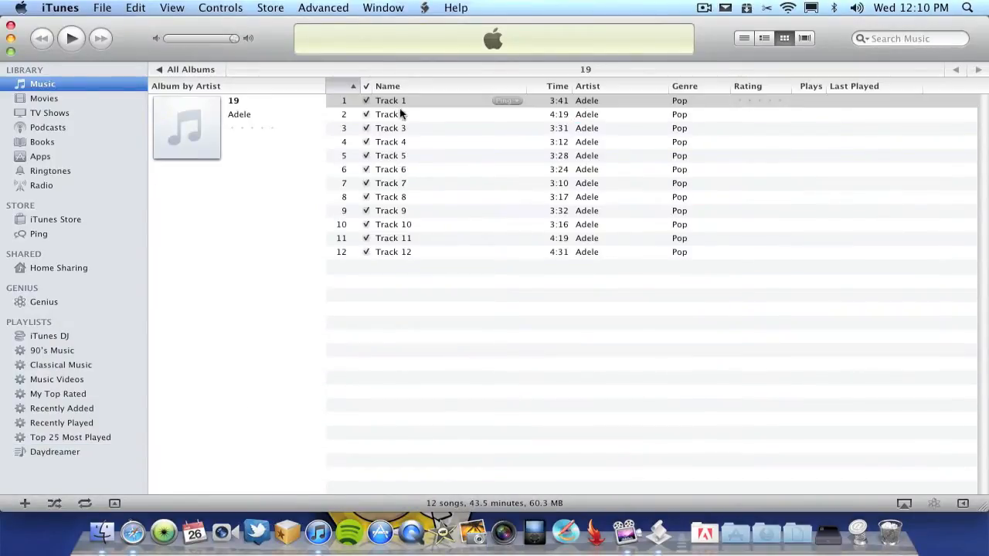
Paste the copied tags onto album 19's Track 1 through Track 6 and dismiss the Done message
left_click(390, 100)
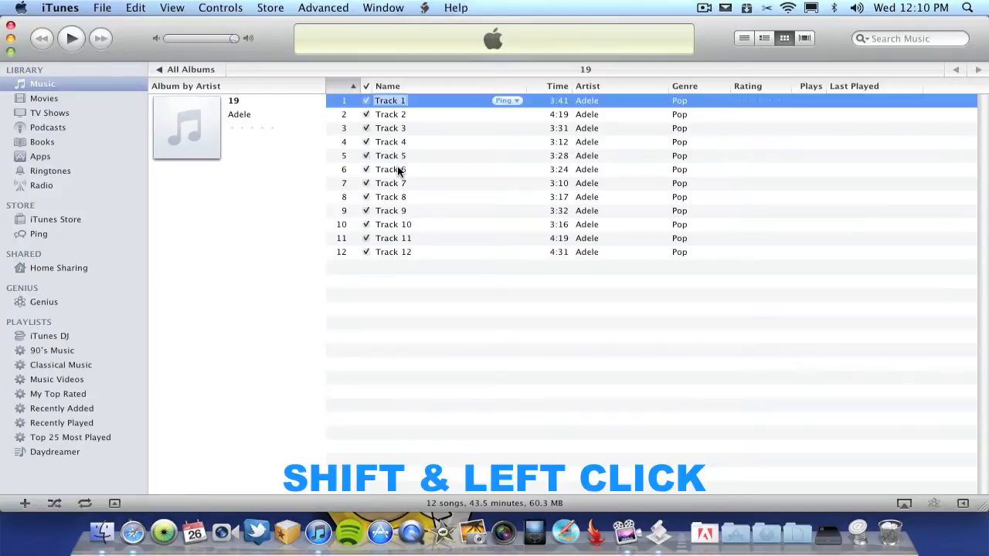
left_click(390, 169)
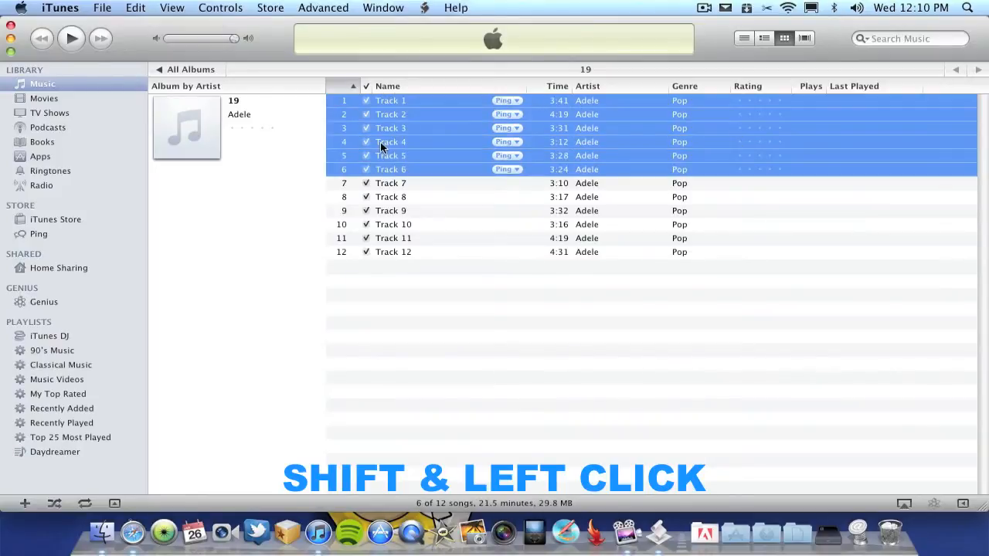
mouse_move(595, 533)
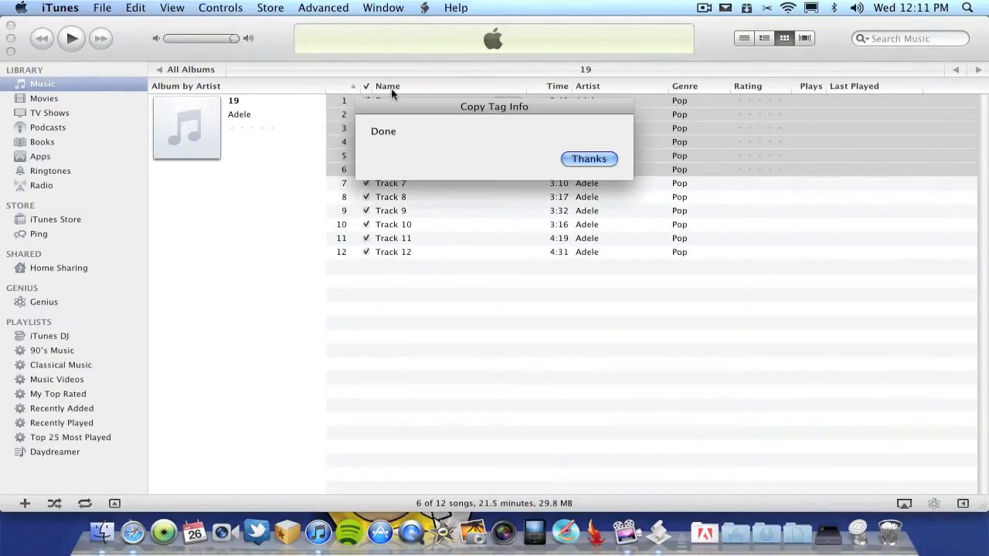
left_click(589, 158)
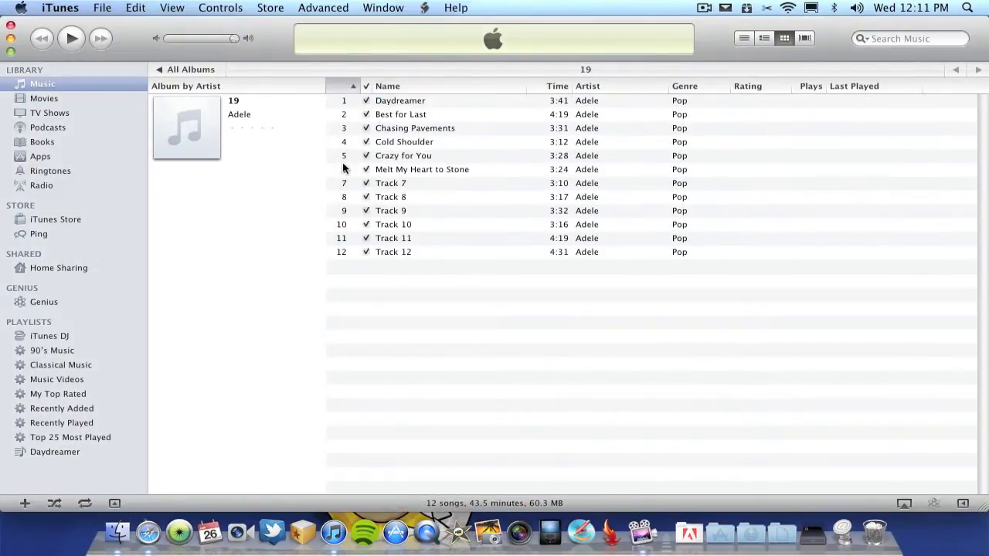
left_click(400, 100)
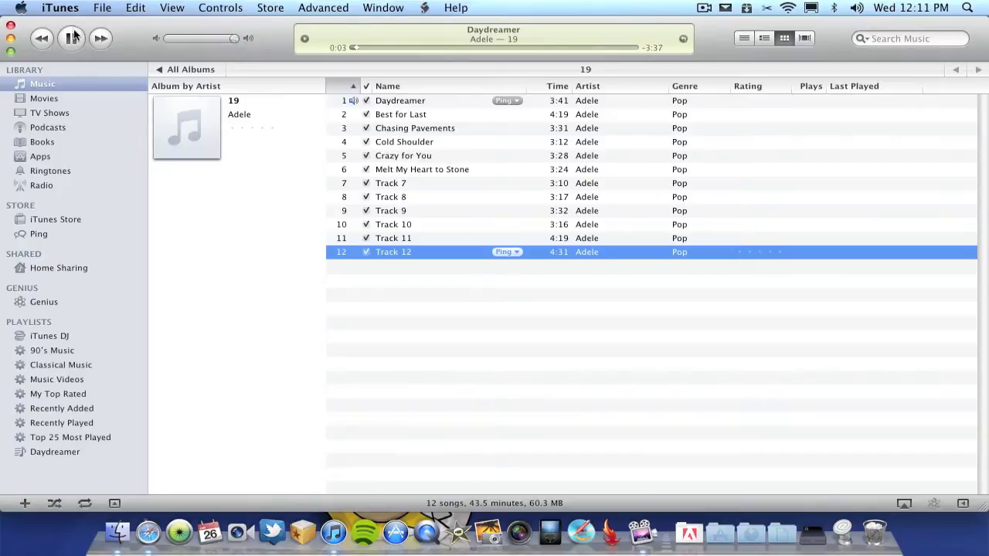
Pause Daydreamer, select all twelve album 19 tracks, and review their shared info
left_click(71, 38)
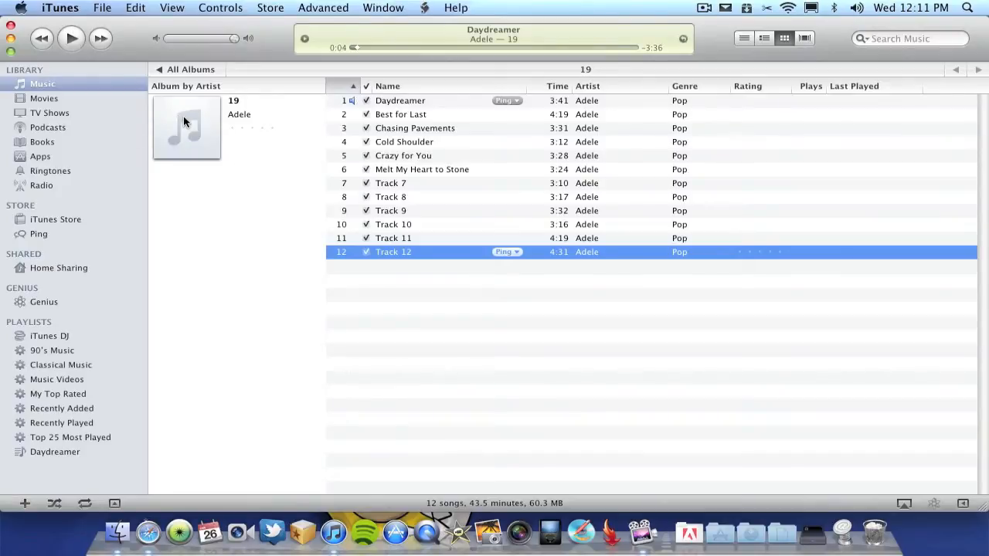
mouse_move(346, 126)
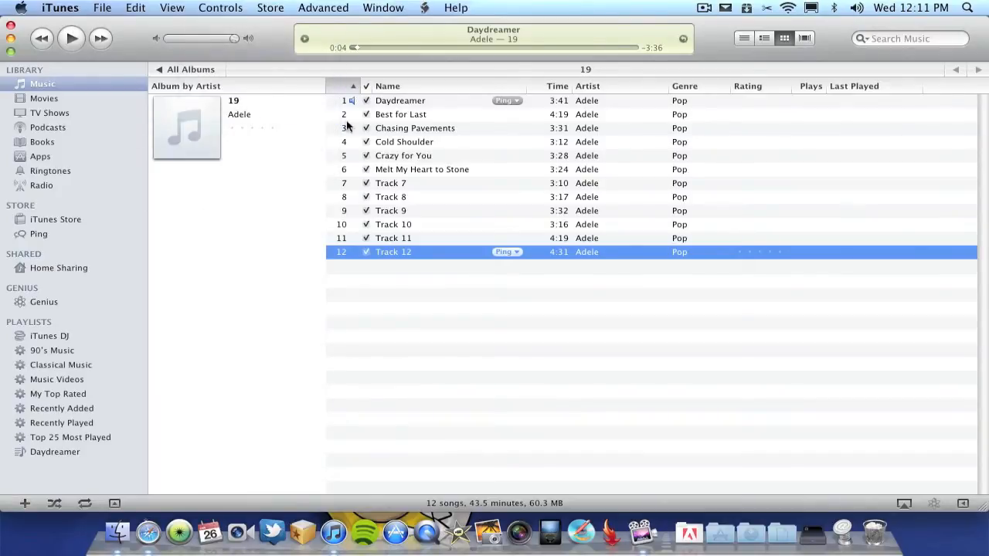
left_click(400, 100)
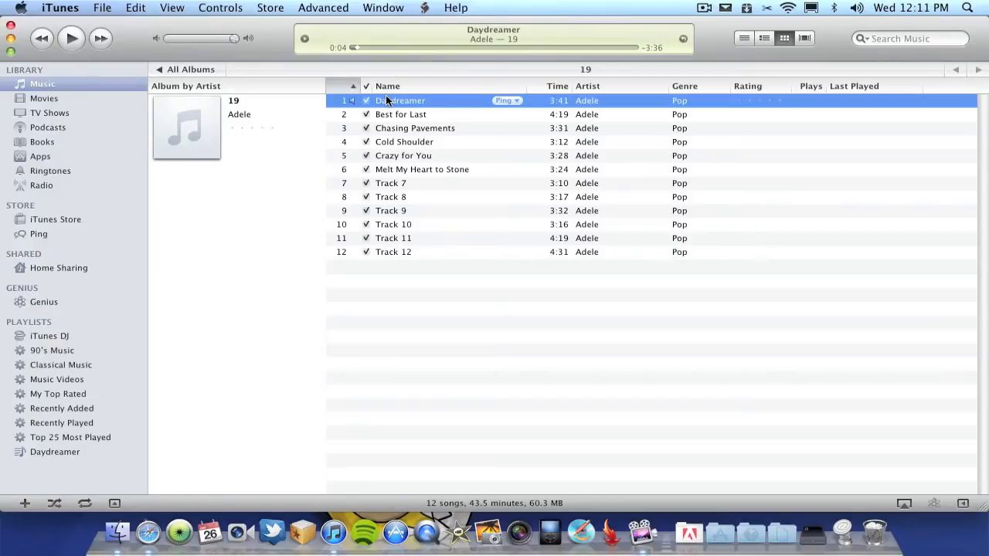
key("cmd+a")
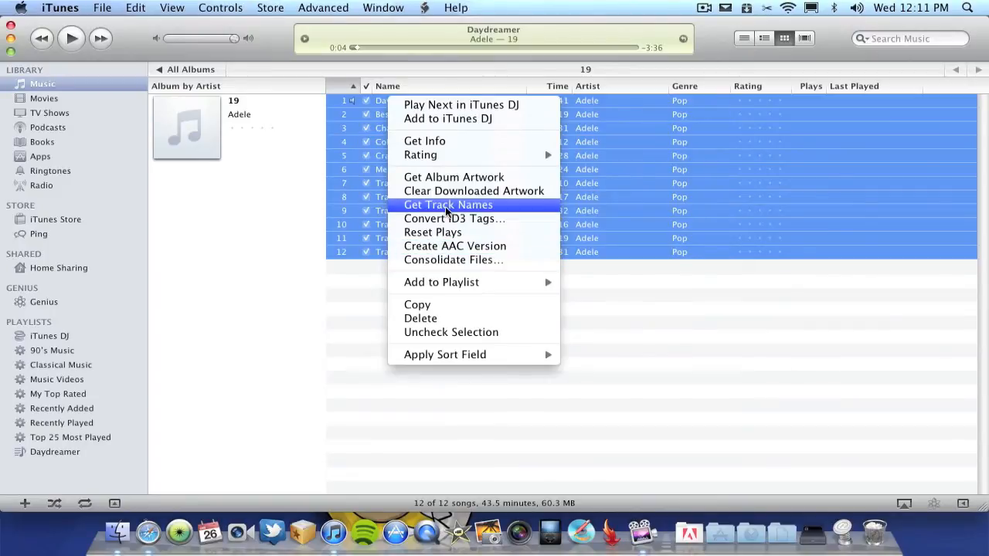
mouse_move(424, 140)
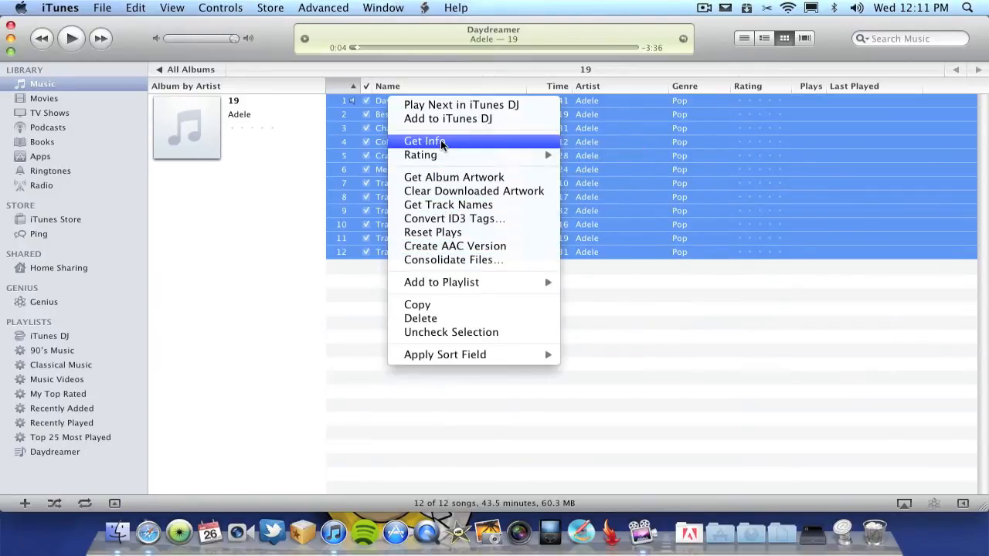
left_click(424, 141)
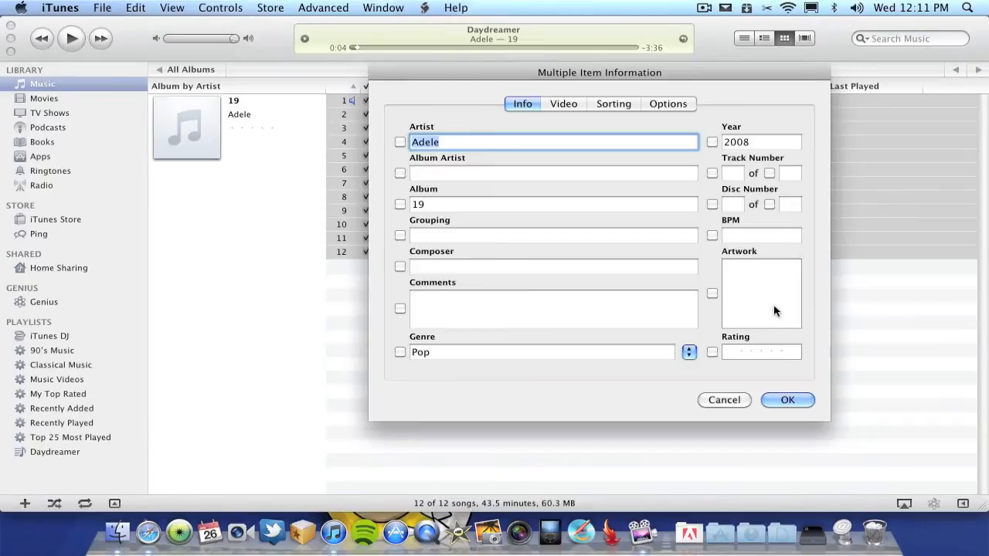
left_click(761, 294)
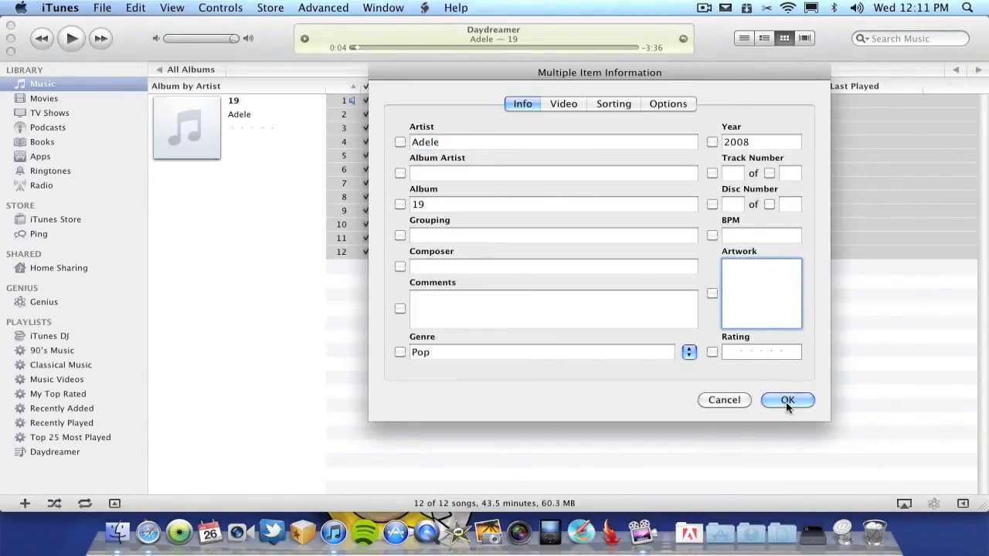
left_click(787, 400)
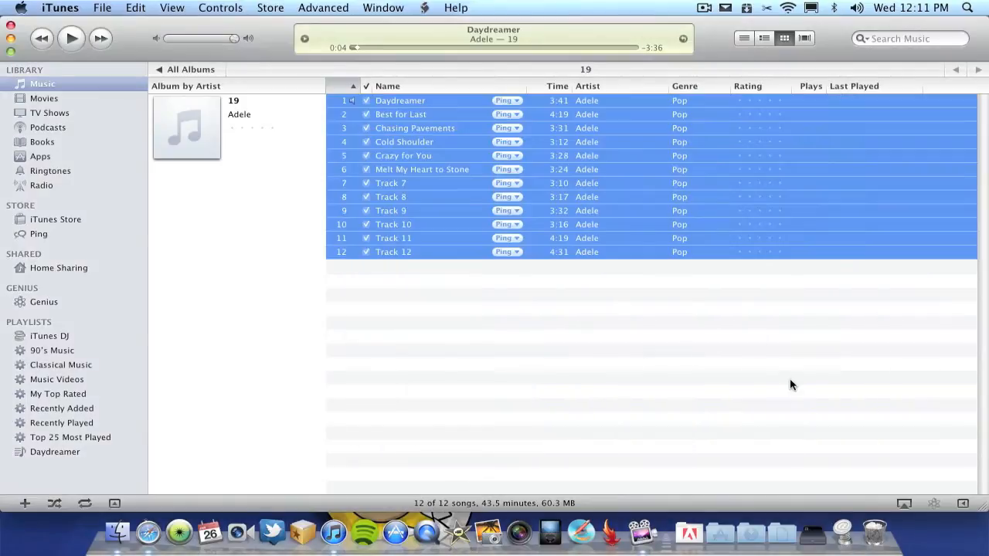